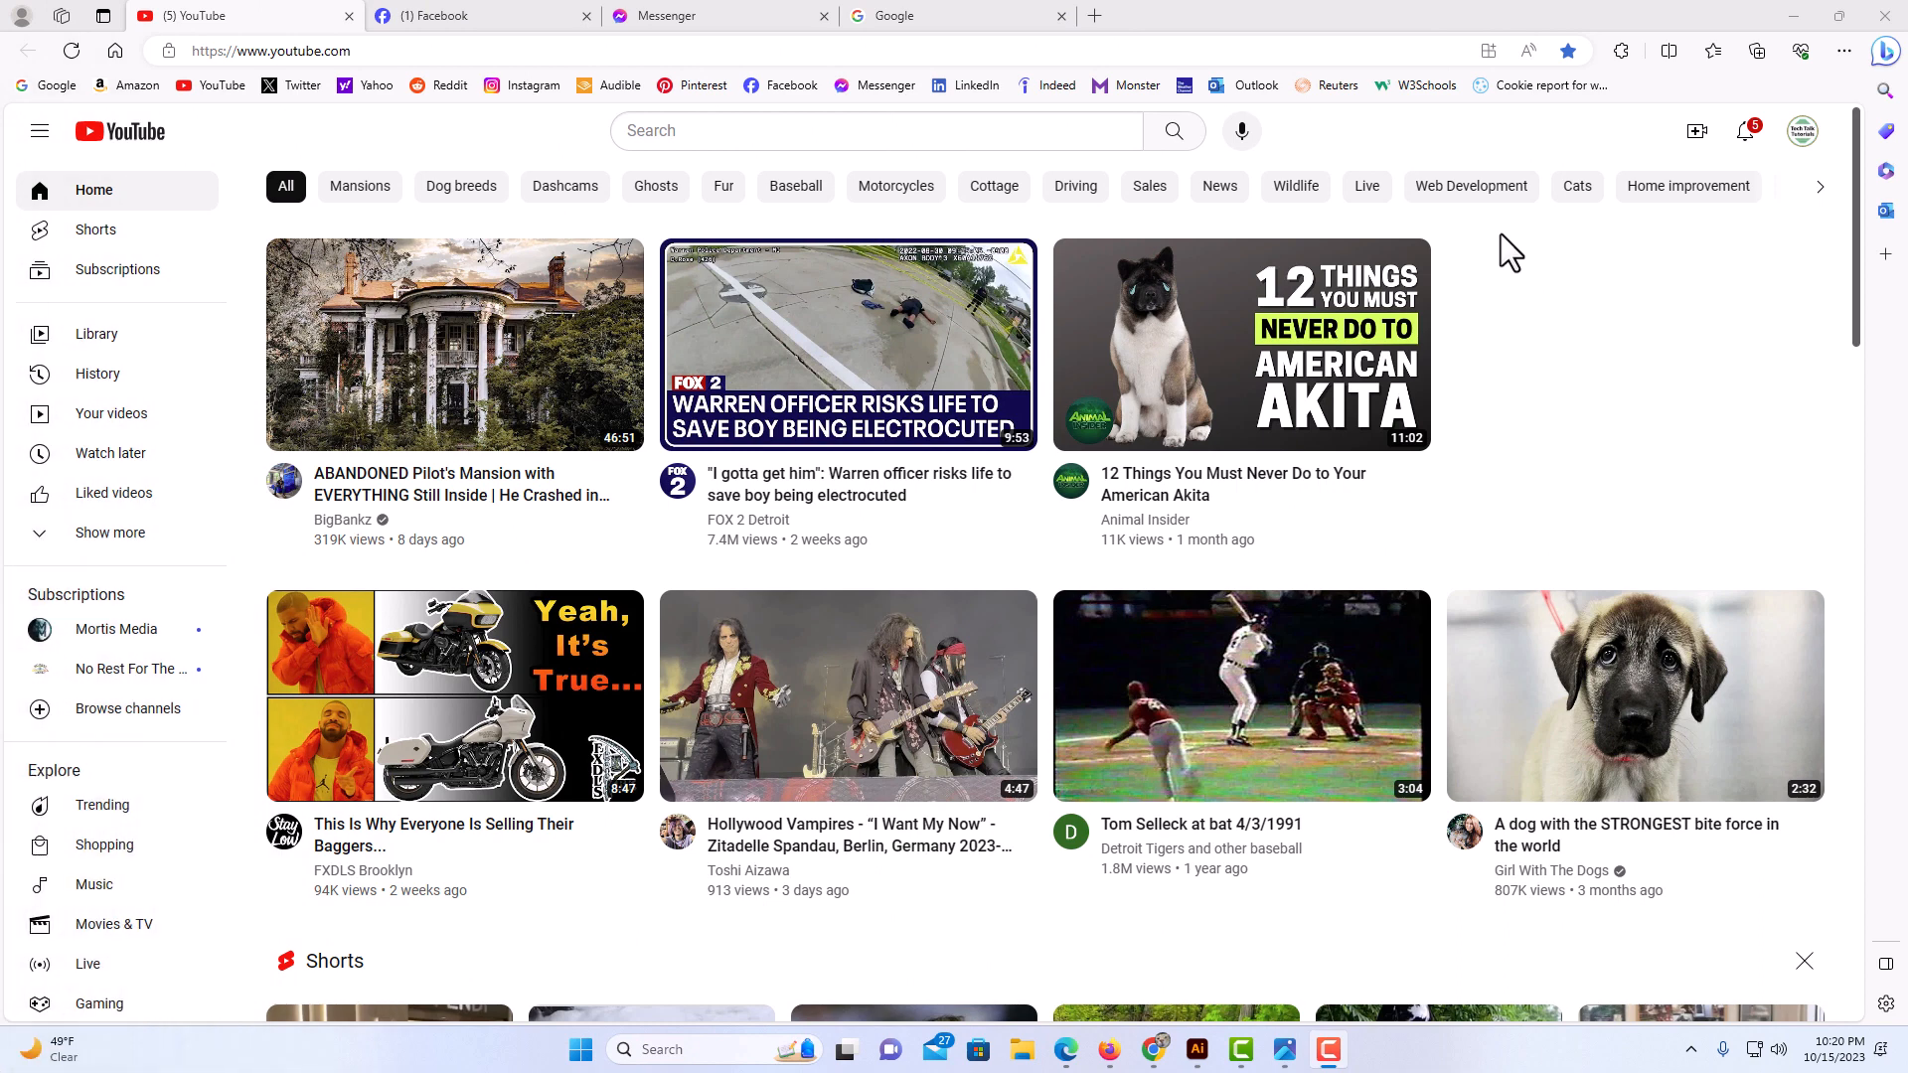
mouse_move(1479, 433)
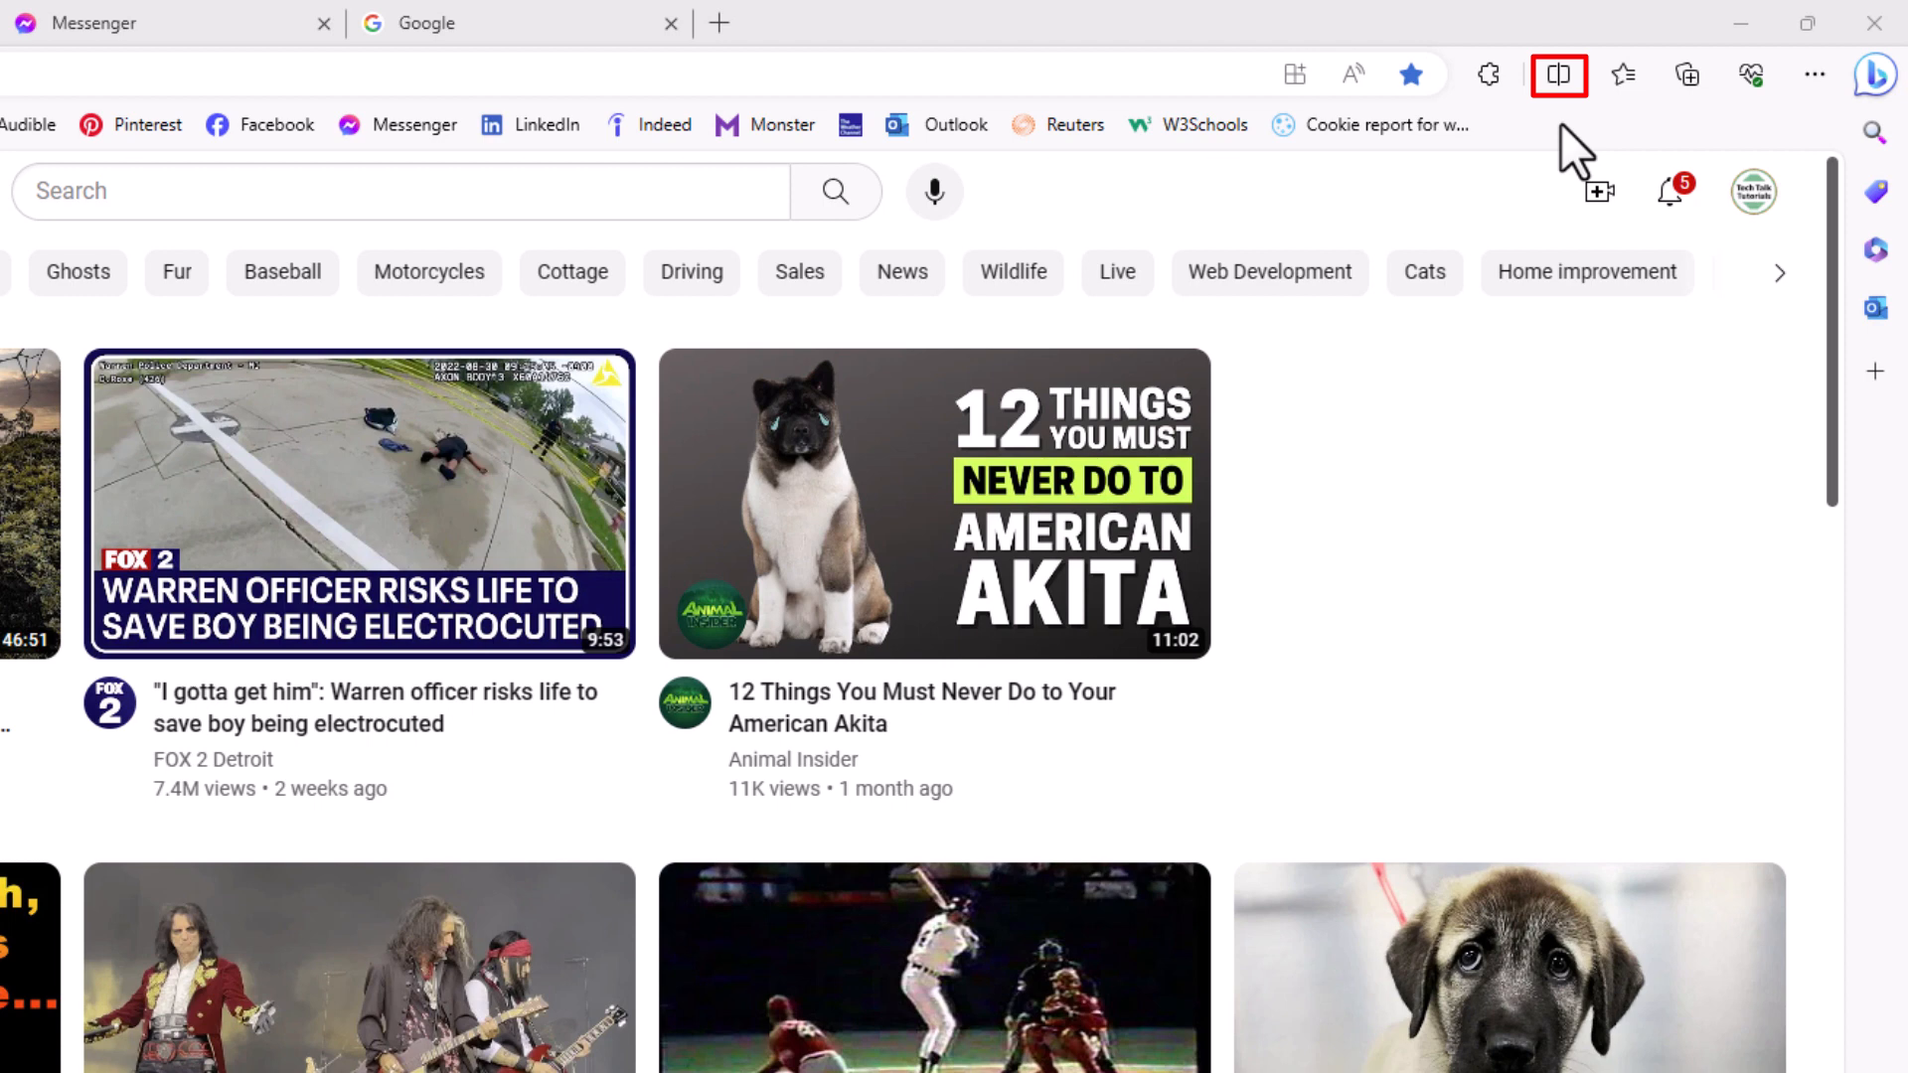
mouse_move(1558, 75)
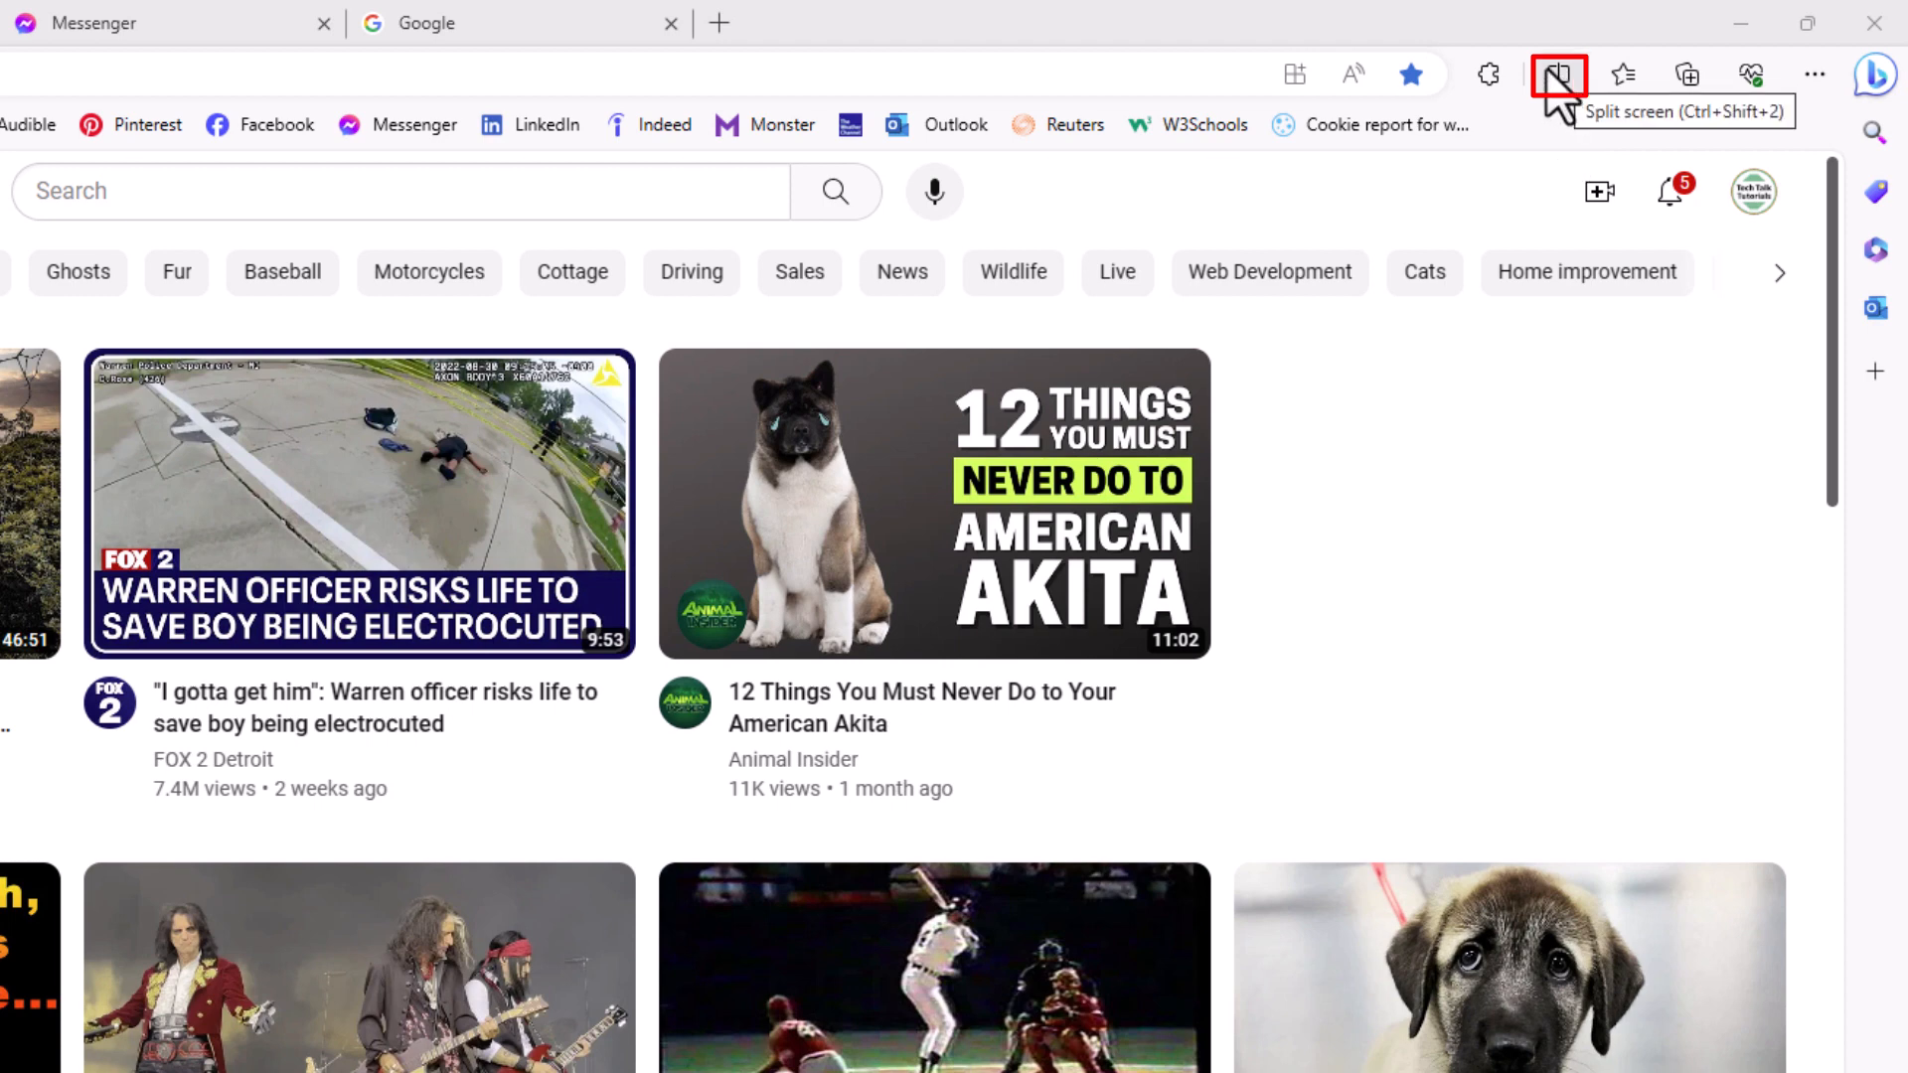
Split the Edge window so YouTube stays left and a new tab-picker pane opens right.
key("Ctrl+Shift+2")
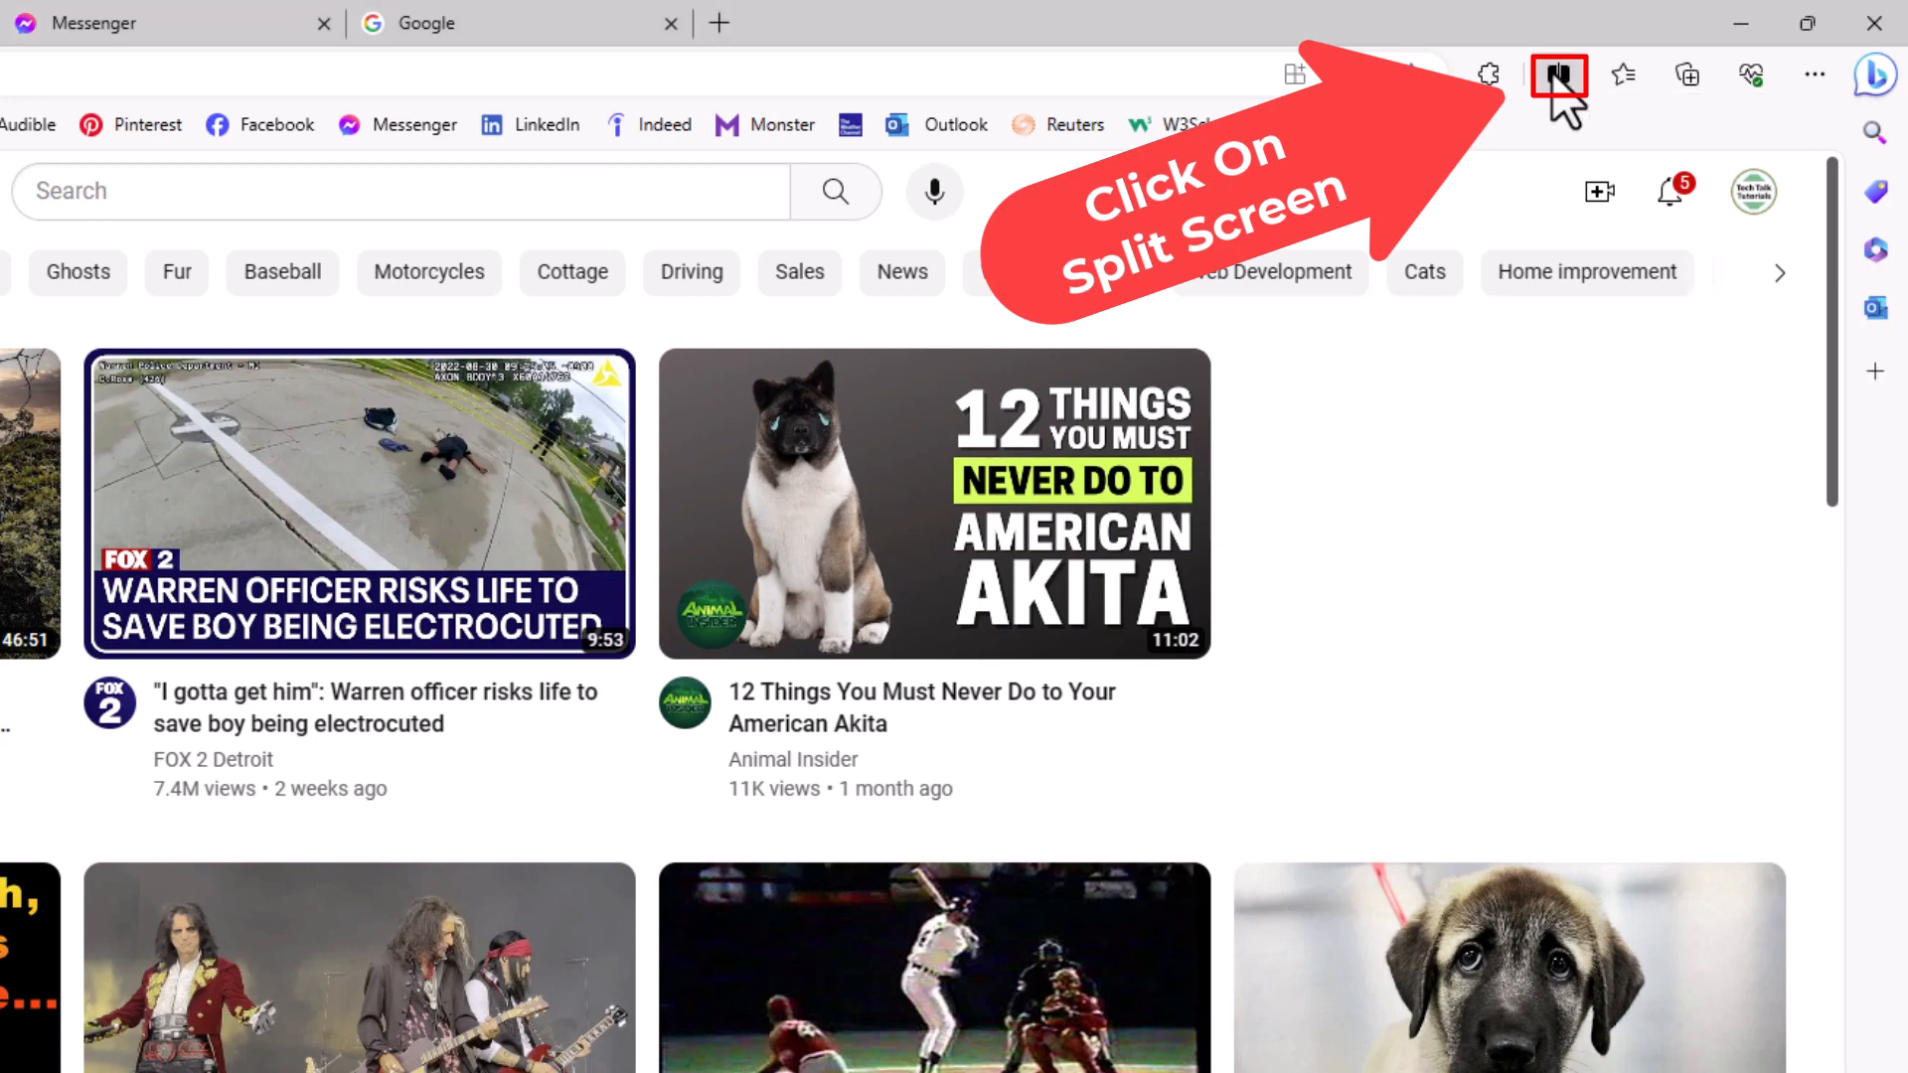
left_click(1558, 74)
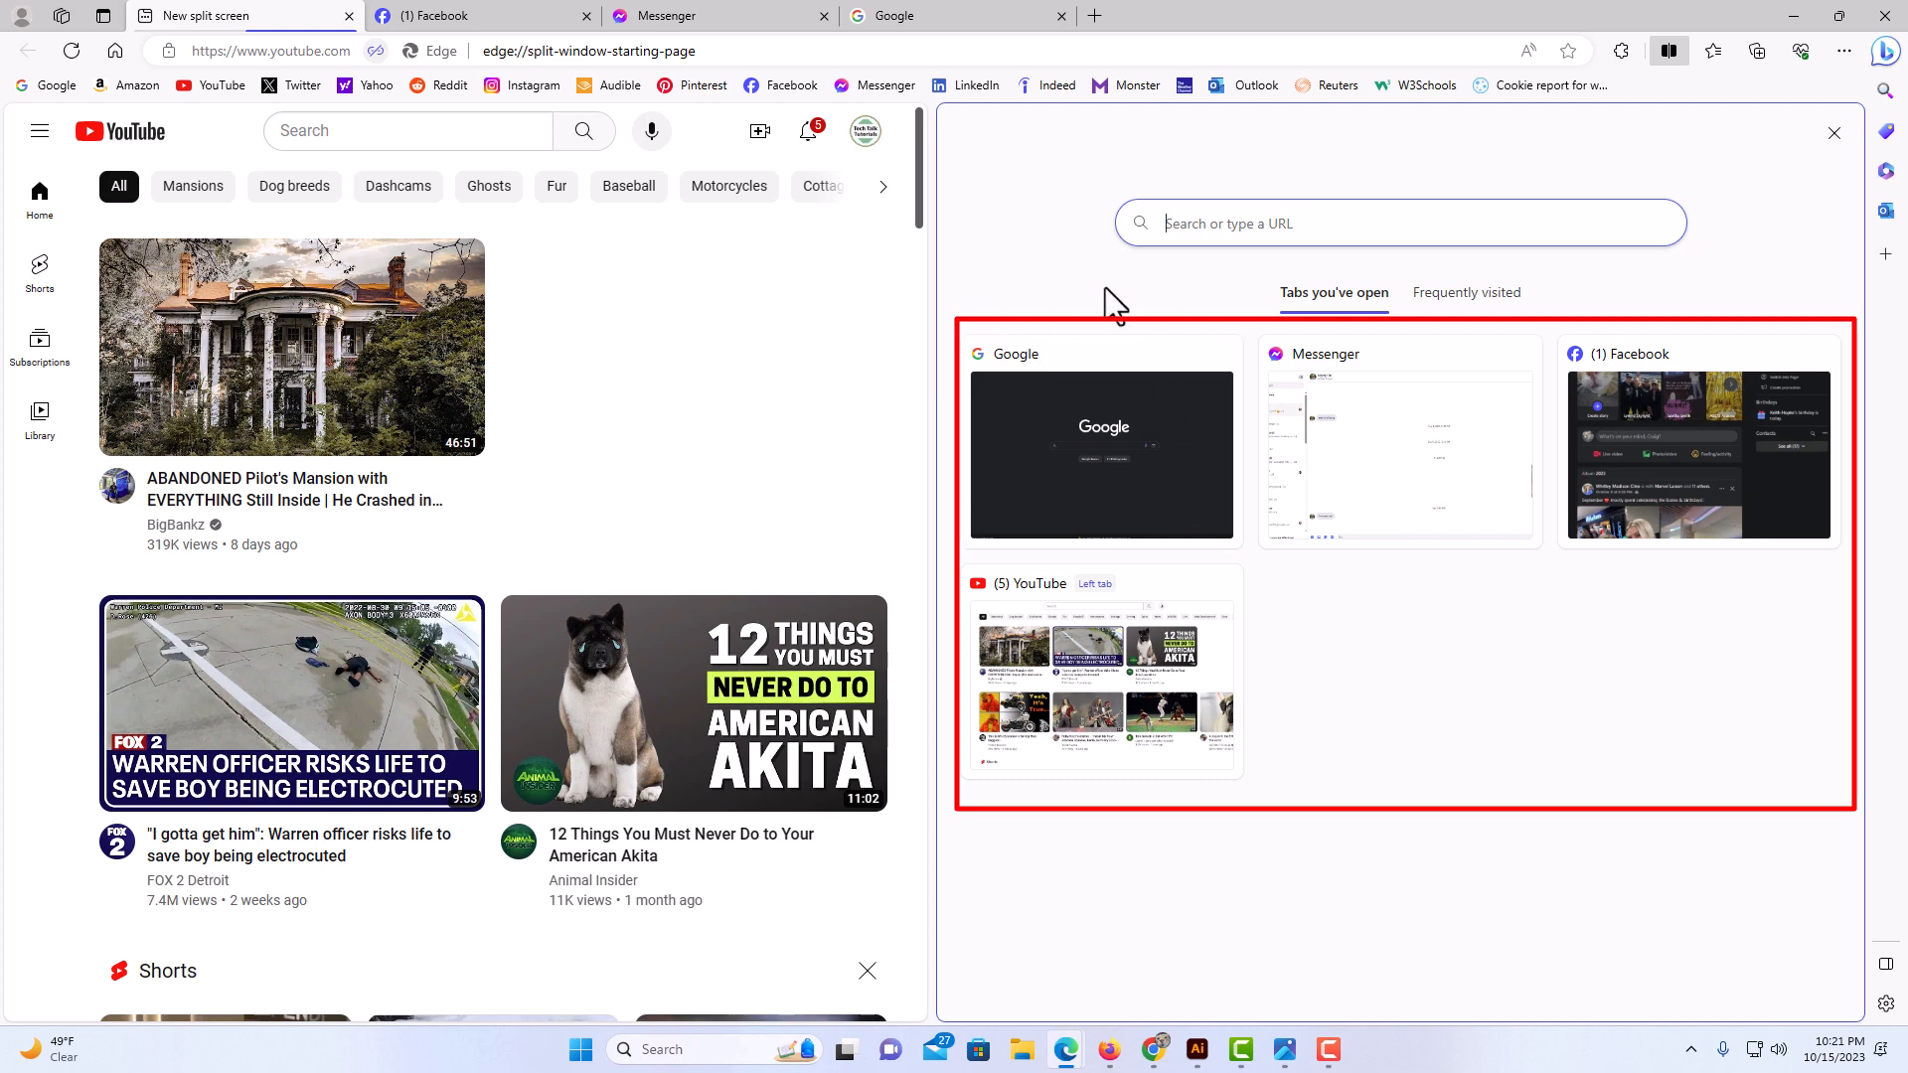
mouse_move(1208, 612)
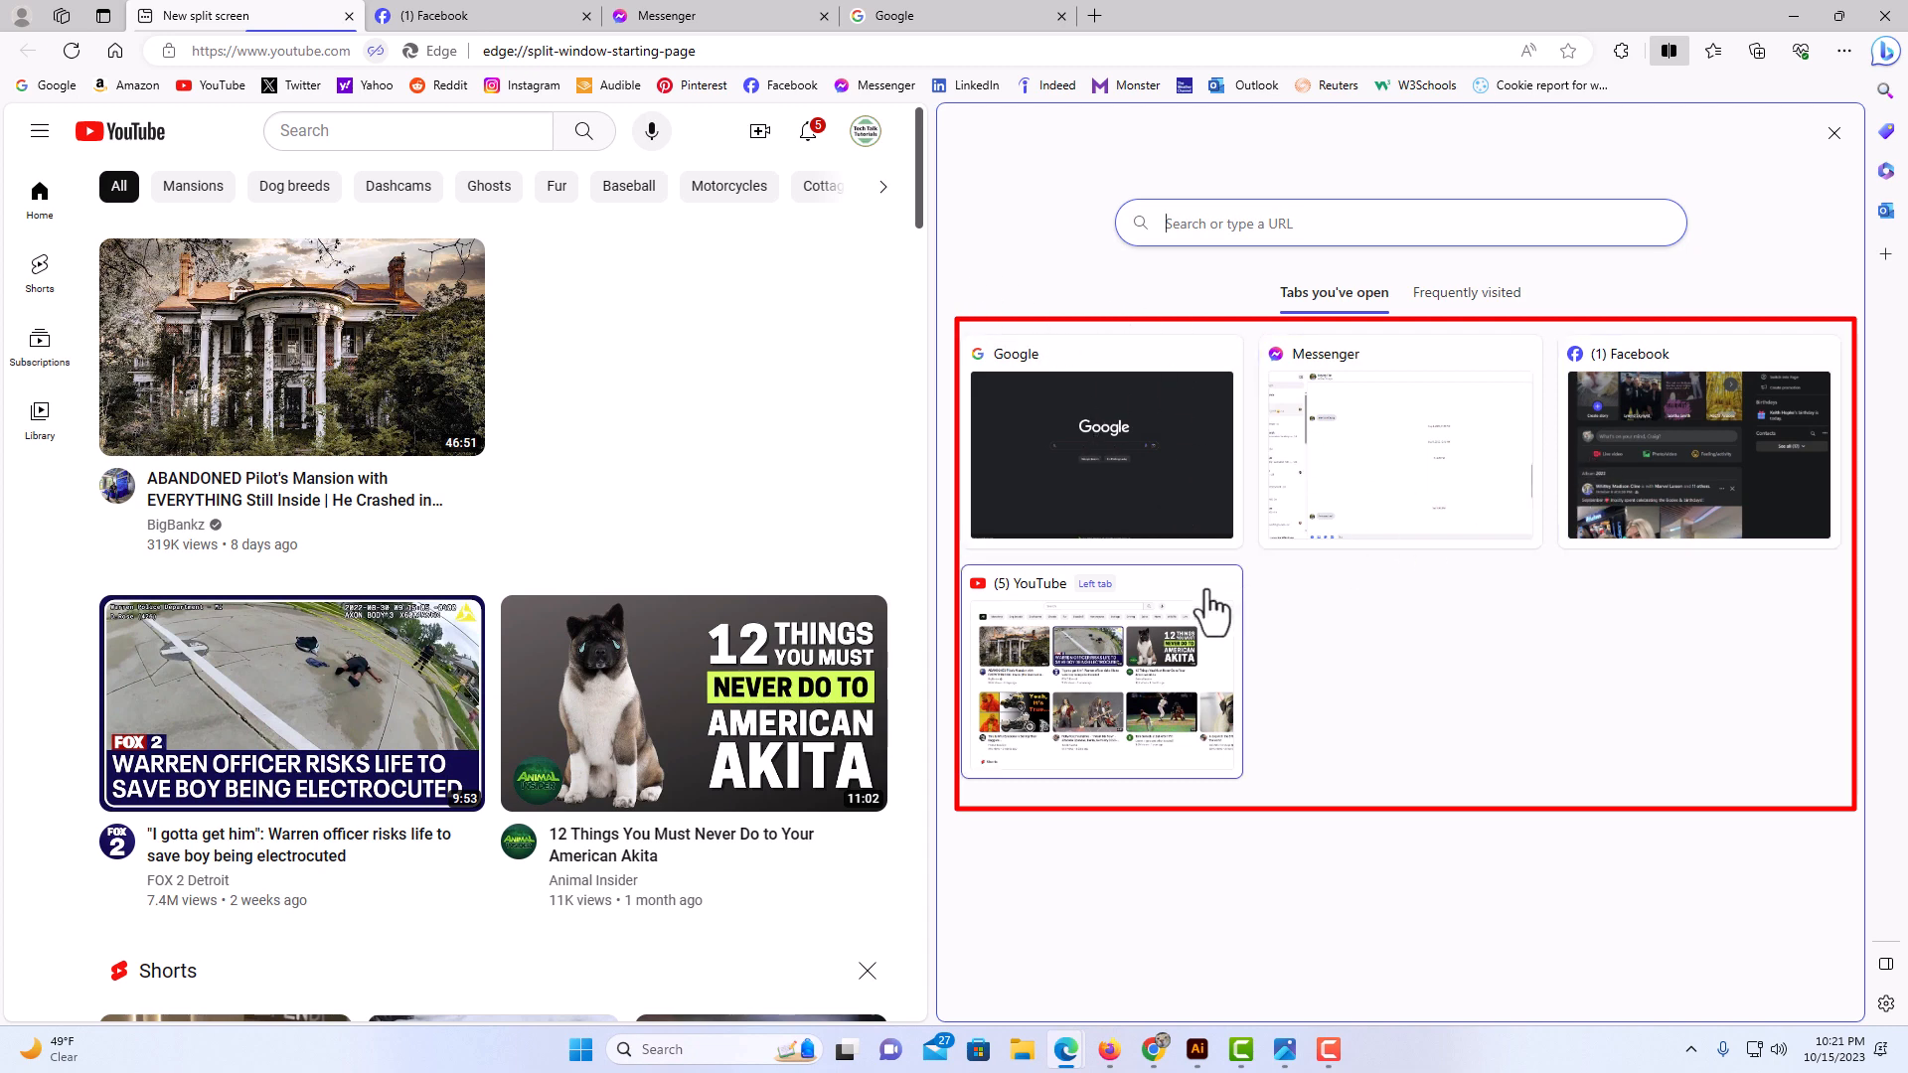
mouse_move(1228, 549)
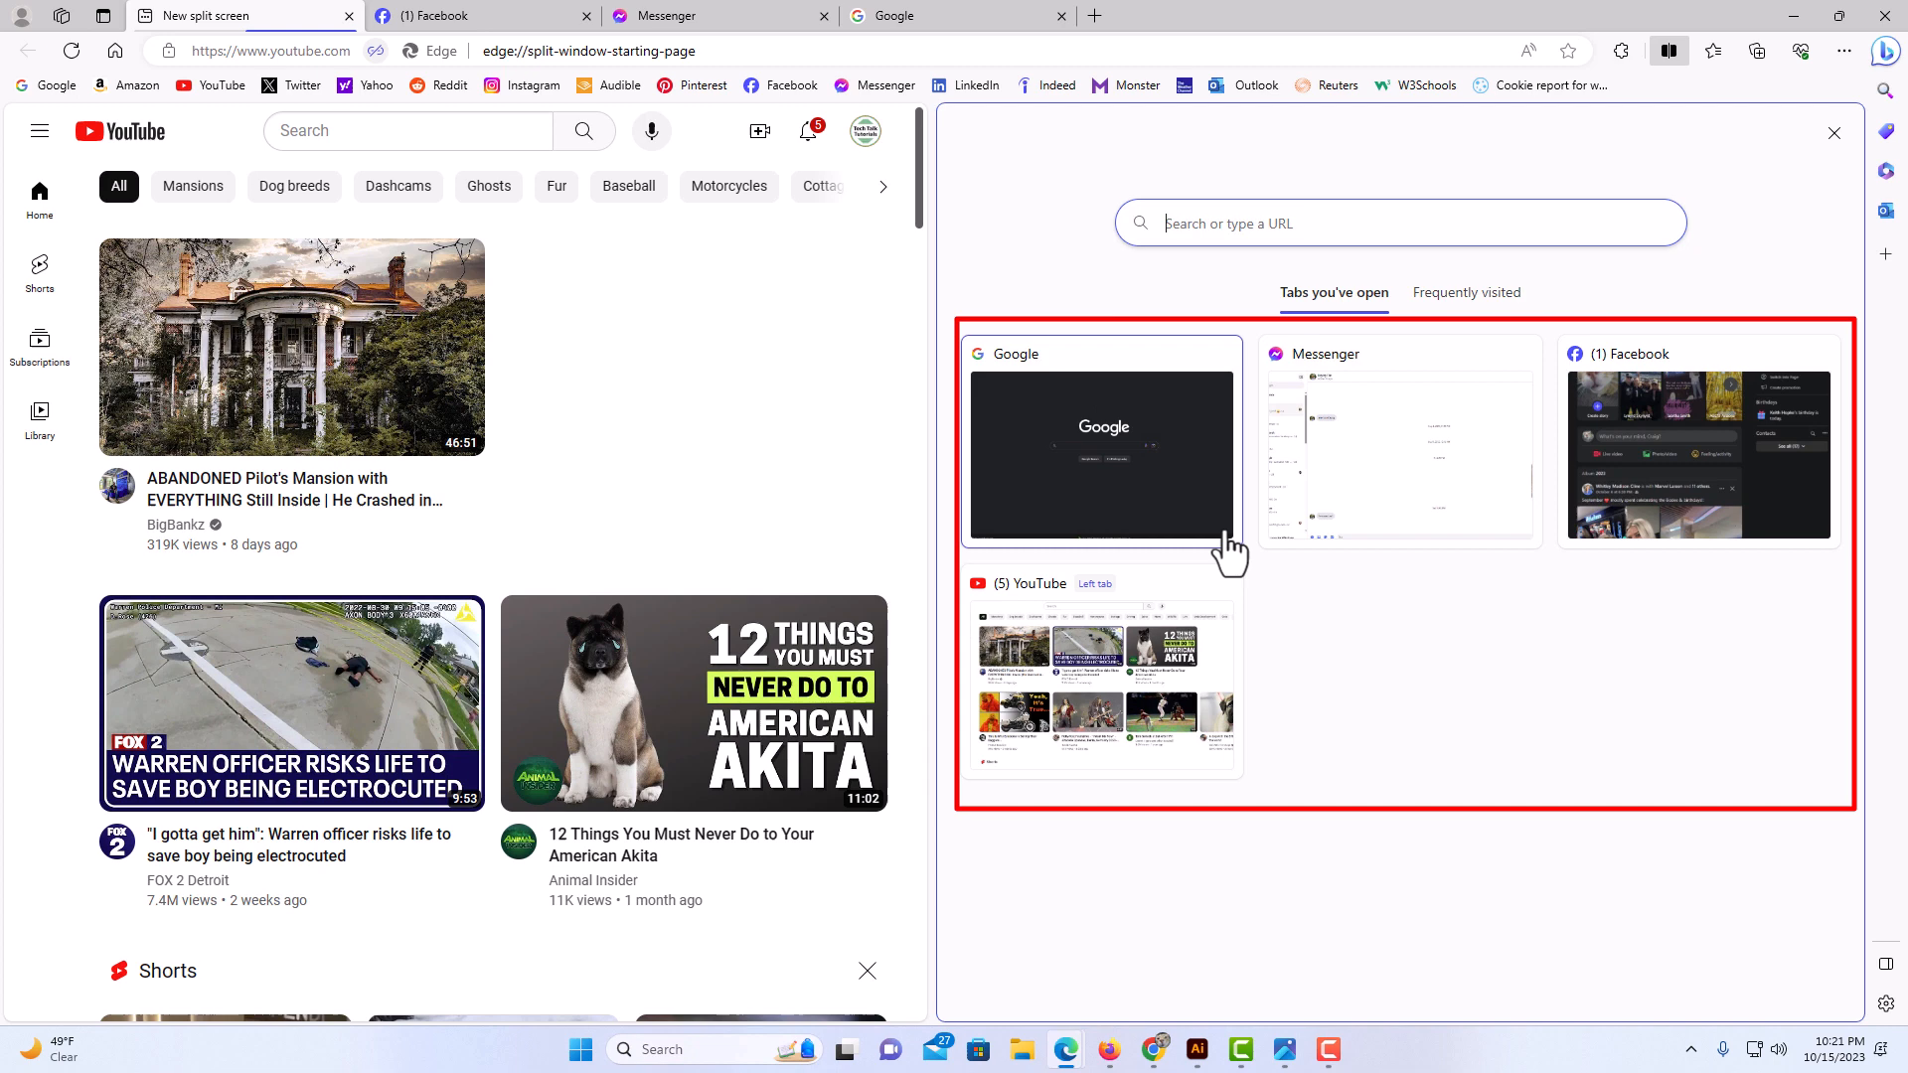
mouse_move(1240, 318)
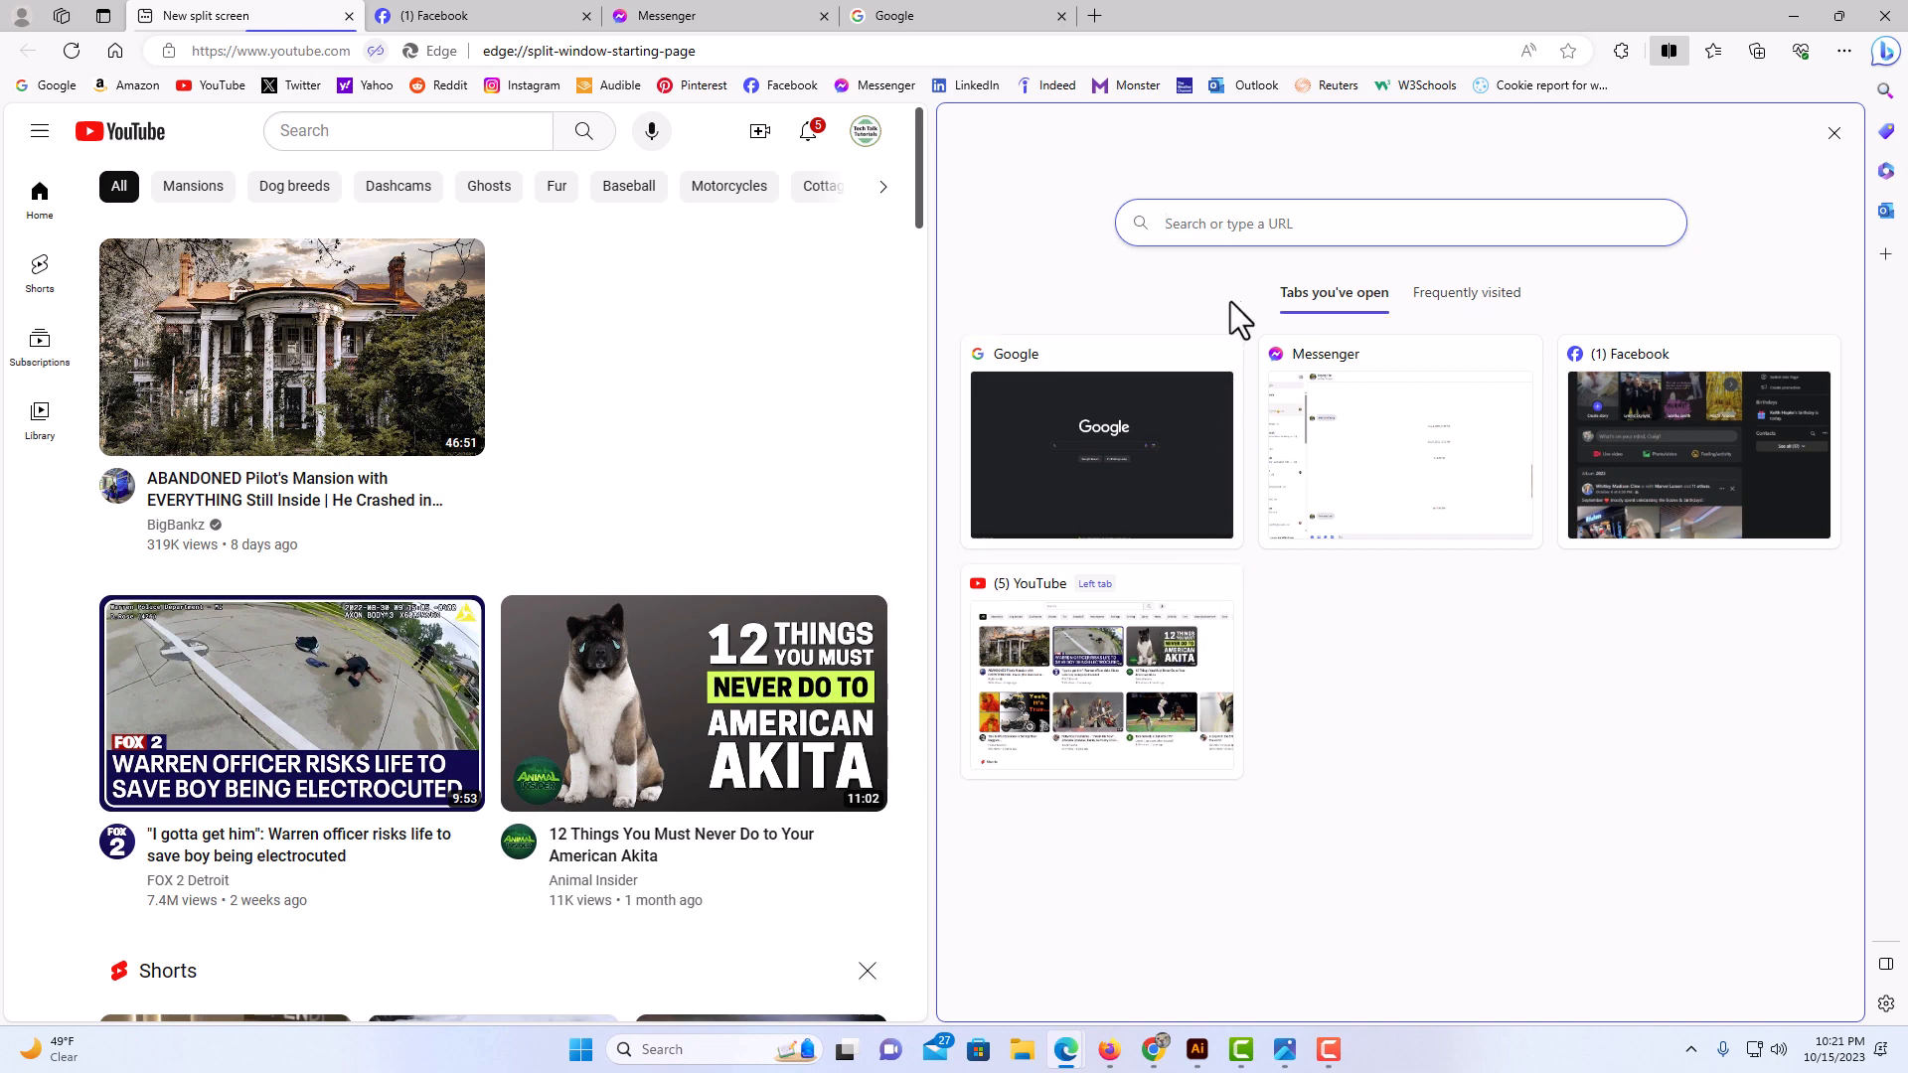
left_click(1399, 222)
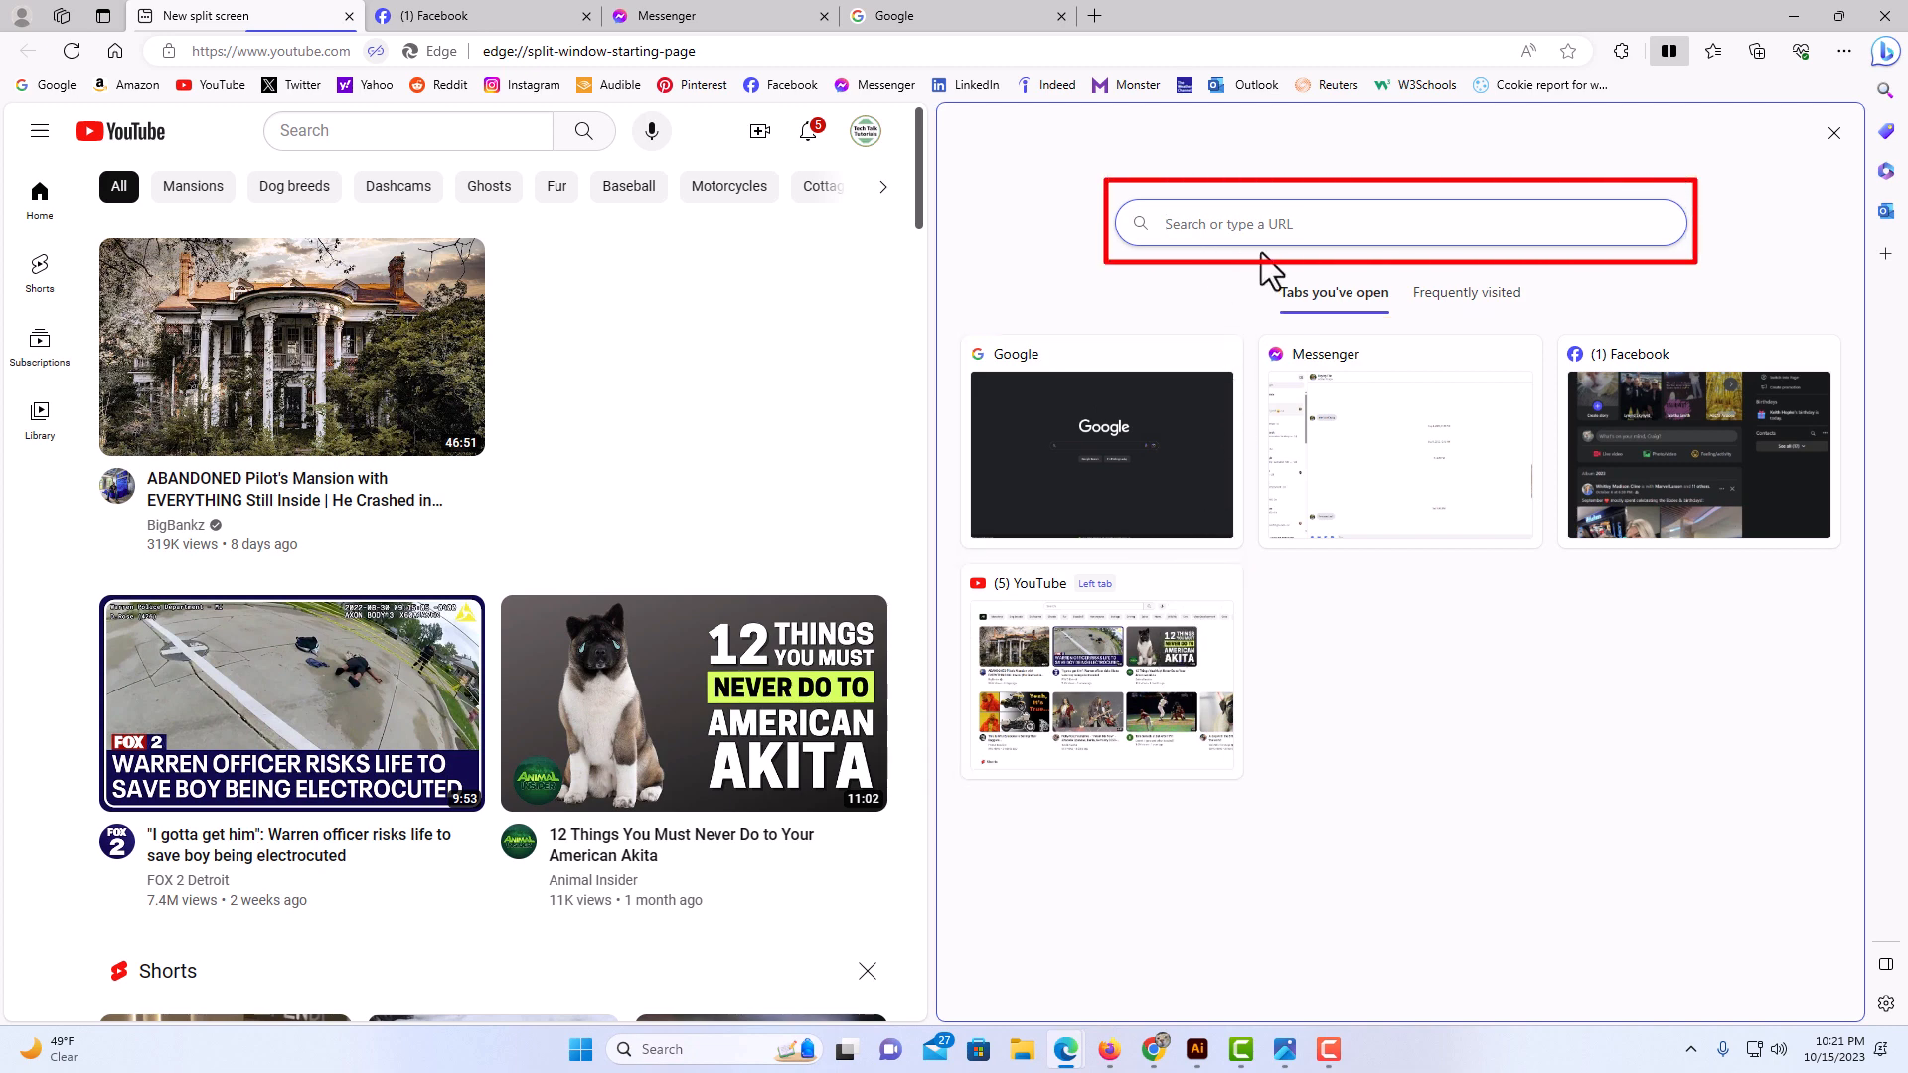
mouse_move(1247, 276)
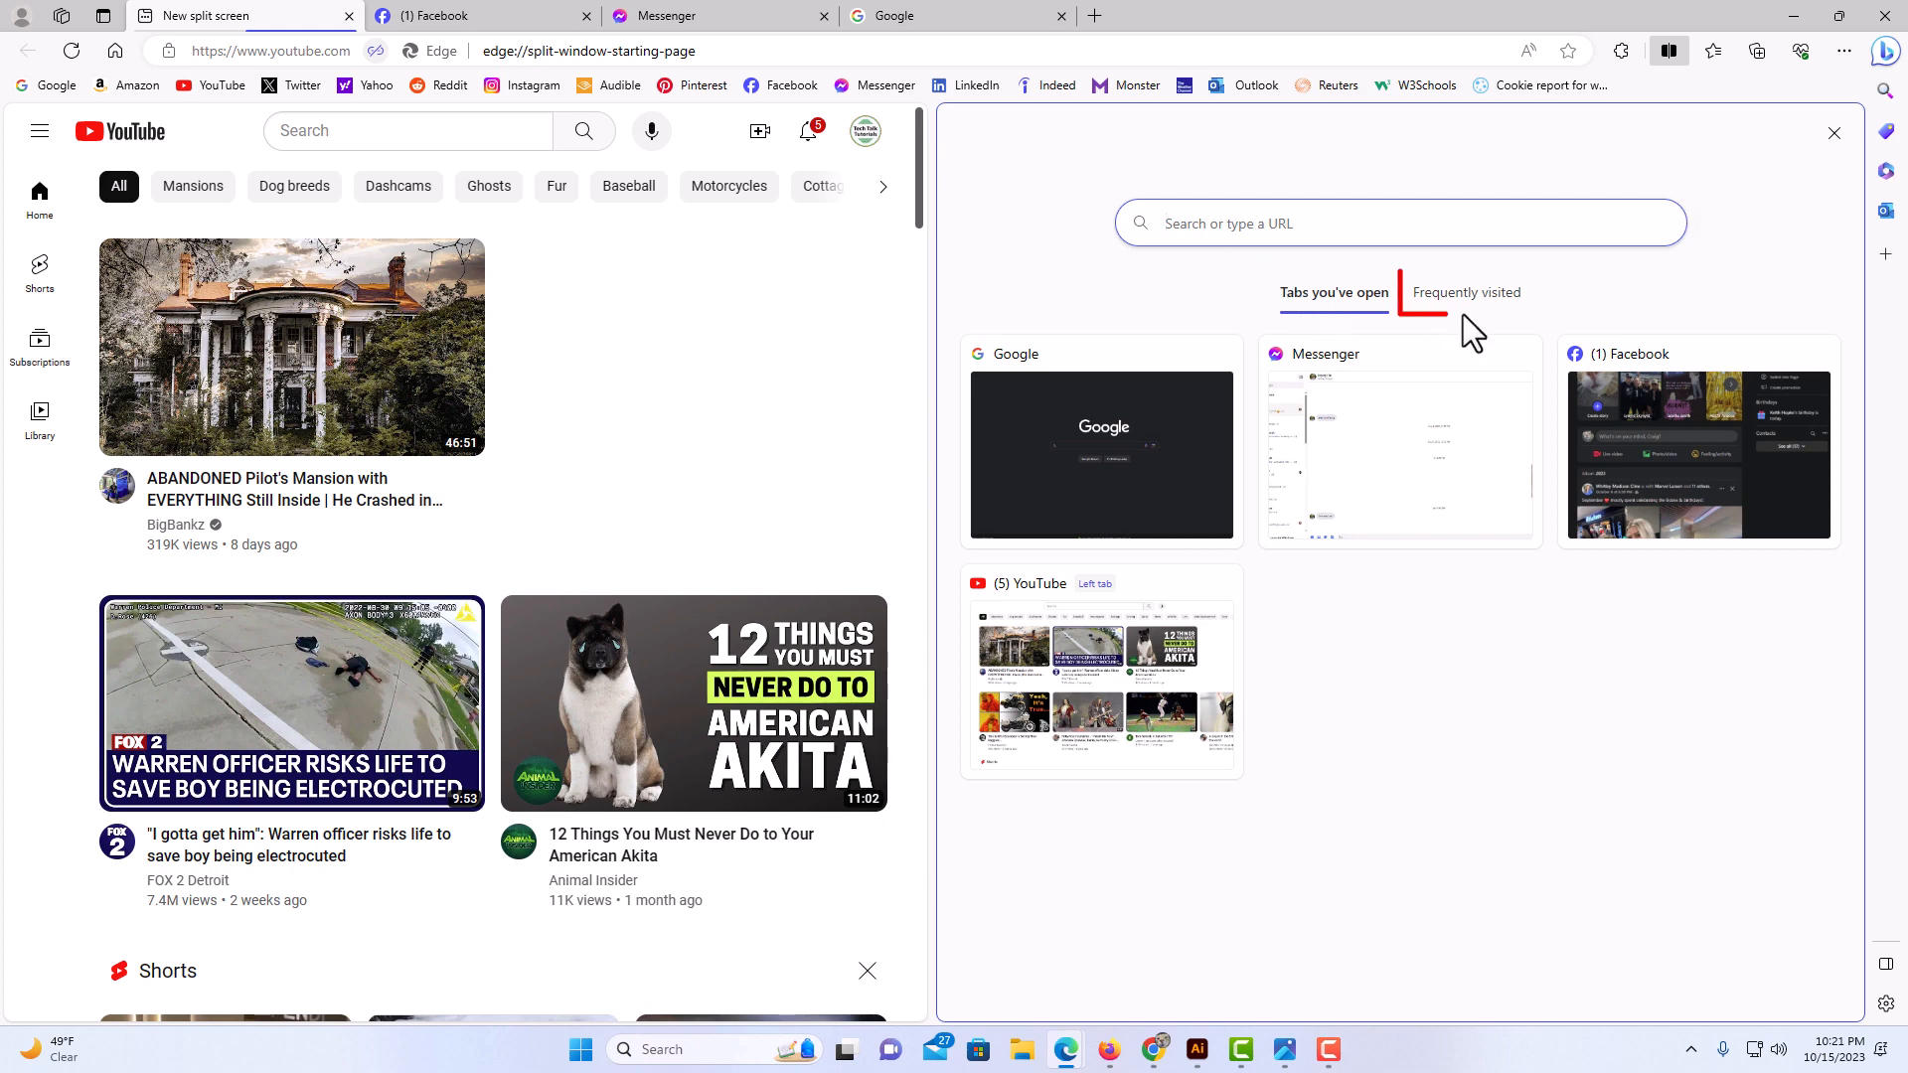
Browse Frequently visited, return to open tabs, and load Google into the right pane.
left_click(1467, 292)
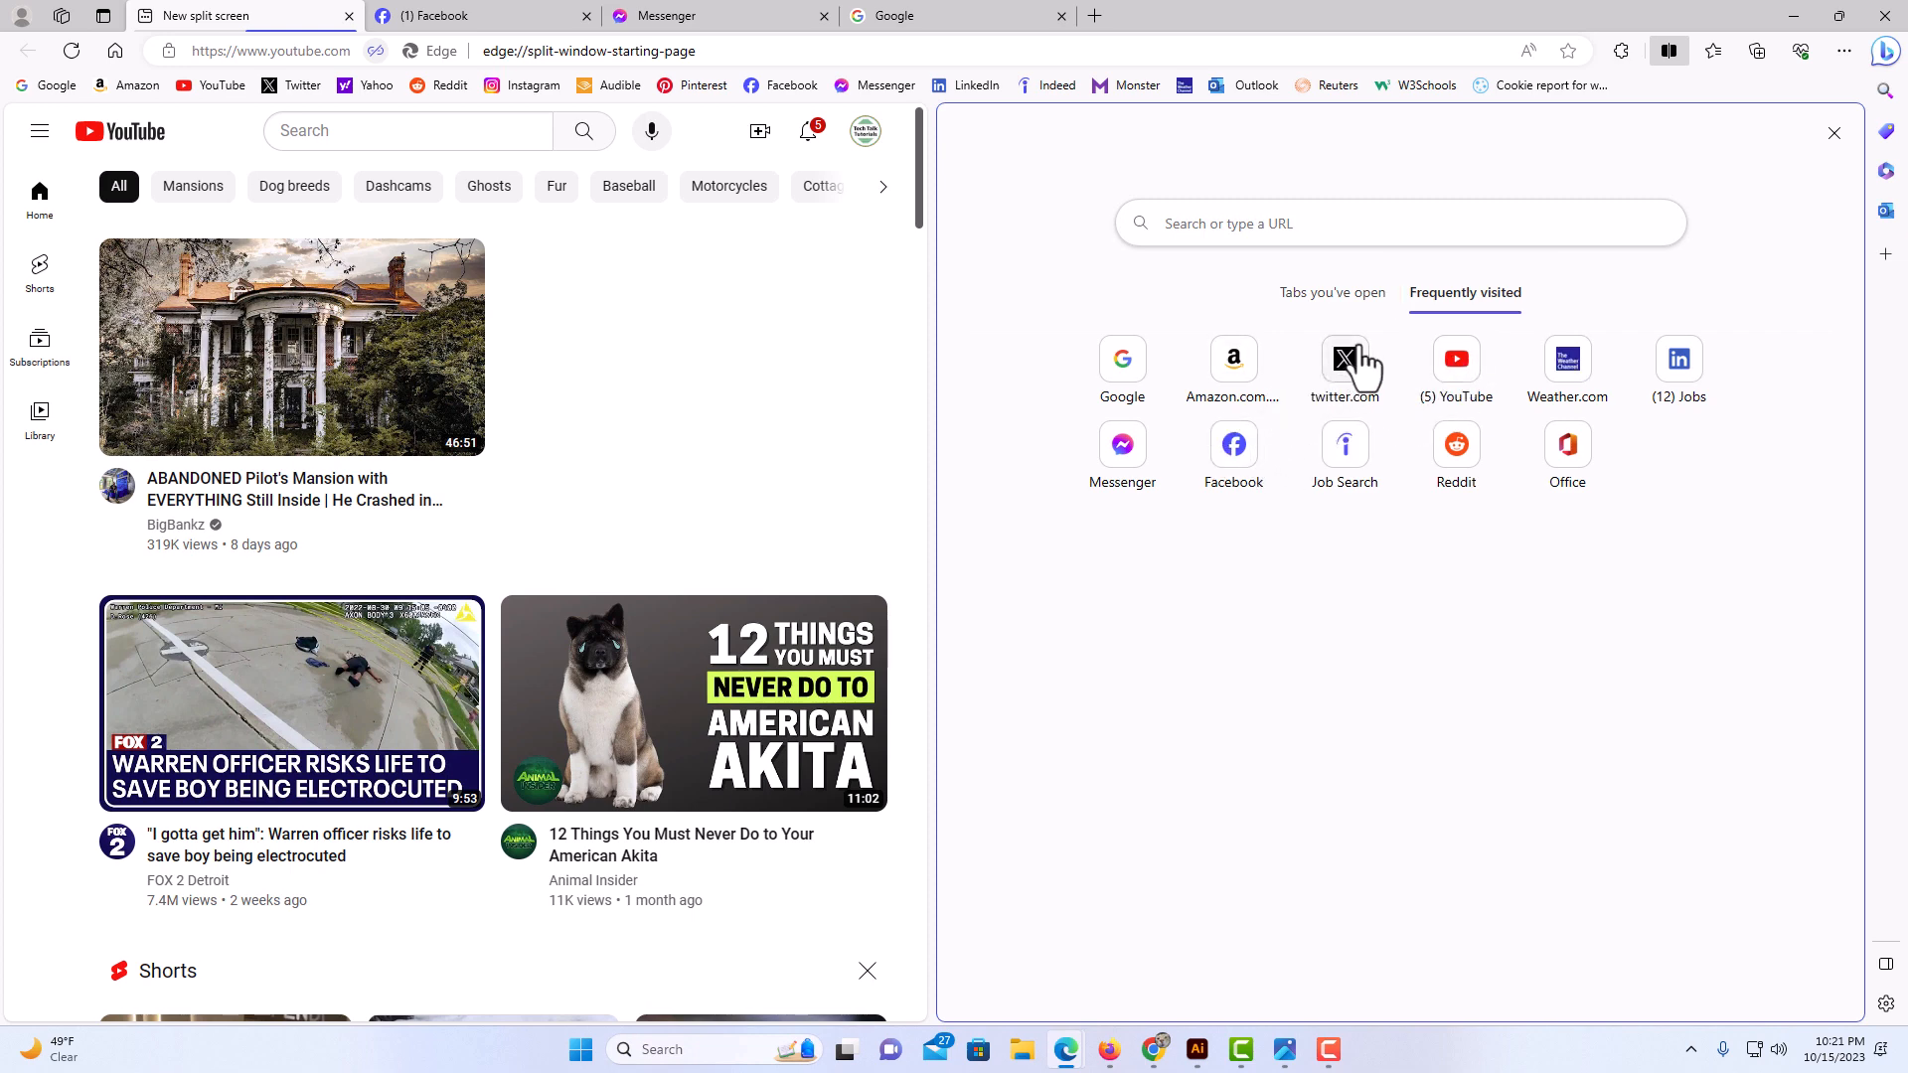
mouse_move(1346, 314)
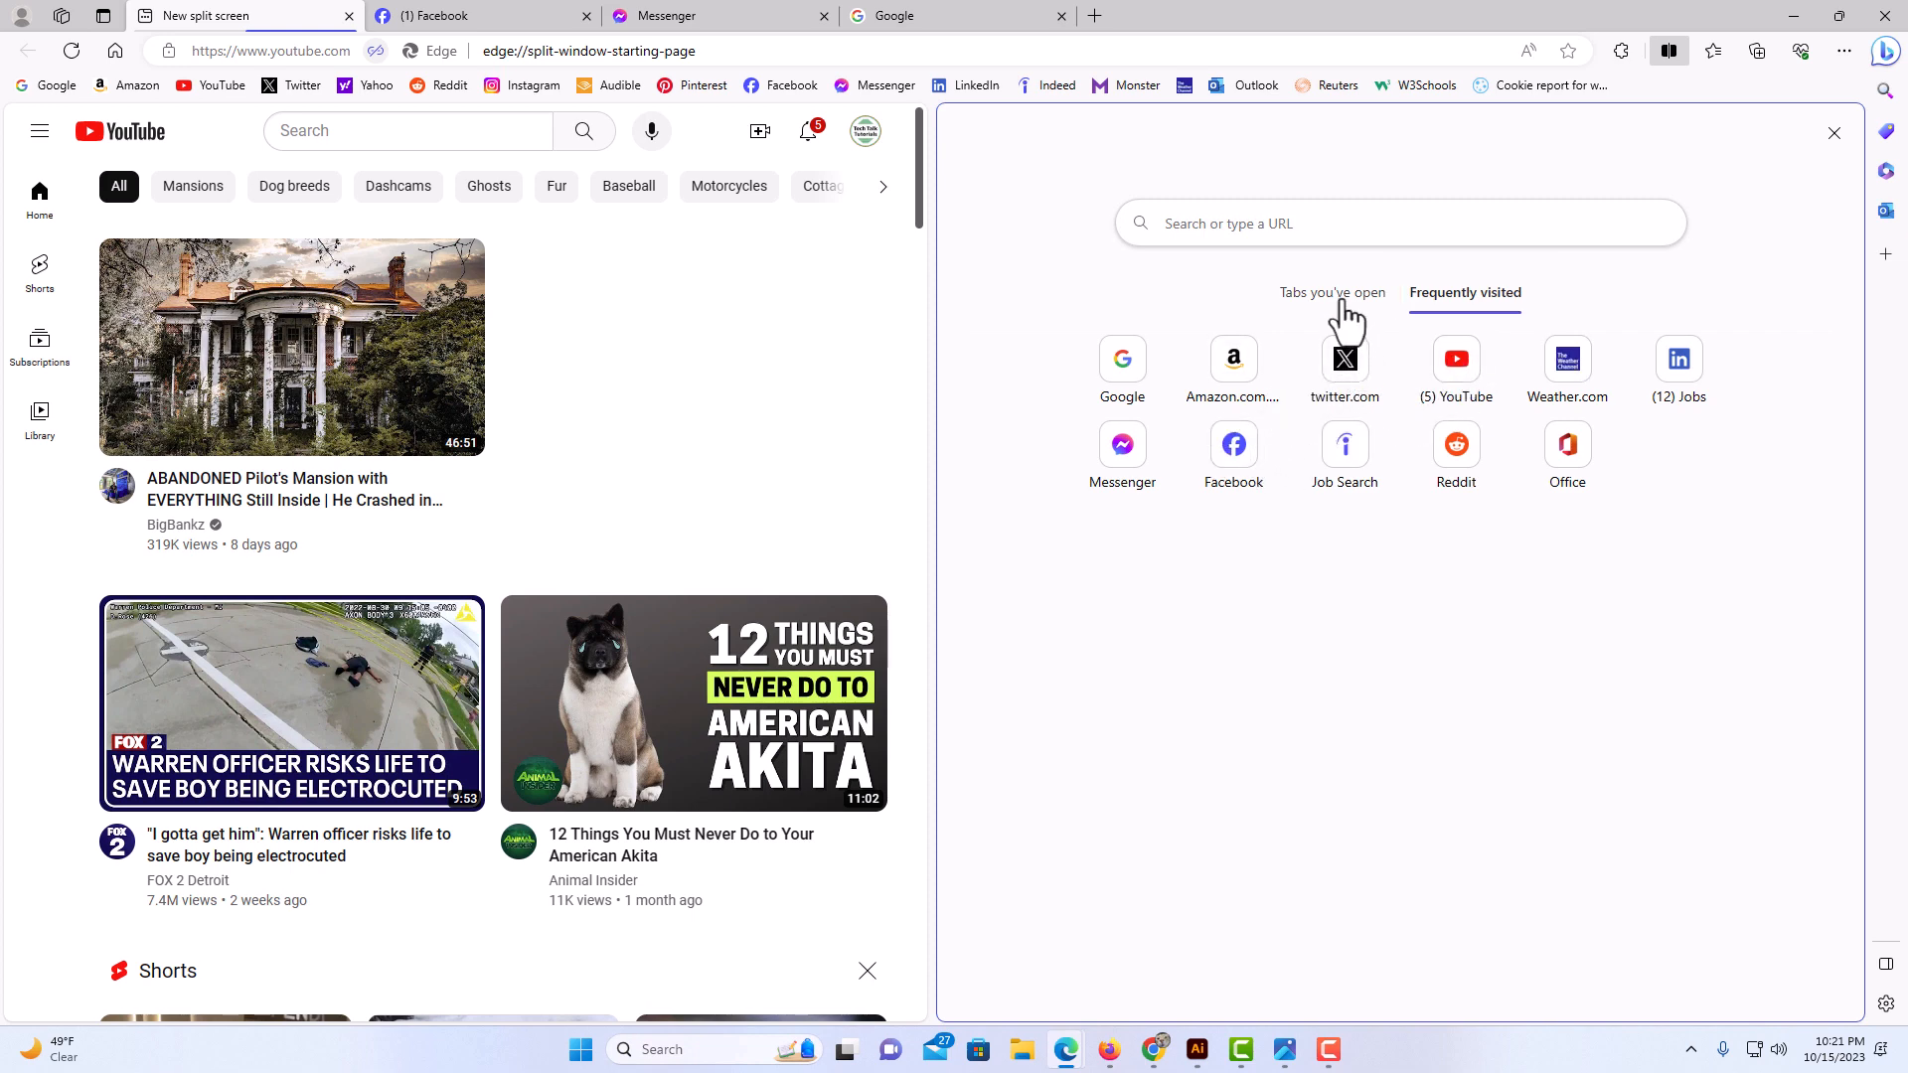
left_click(1331, 292)
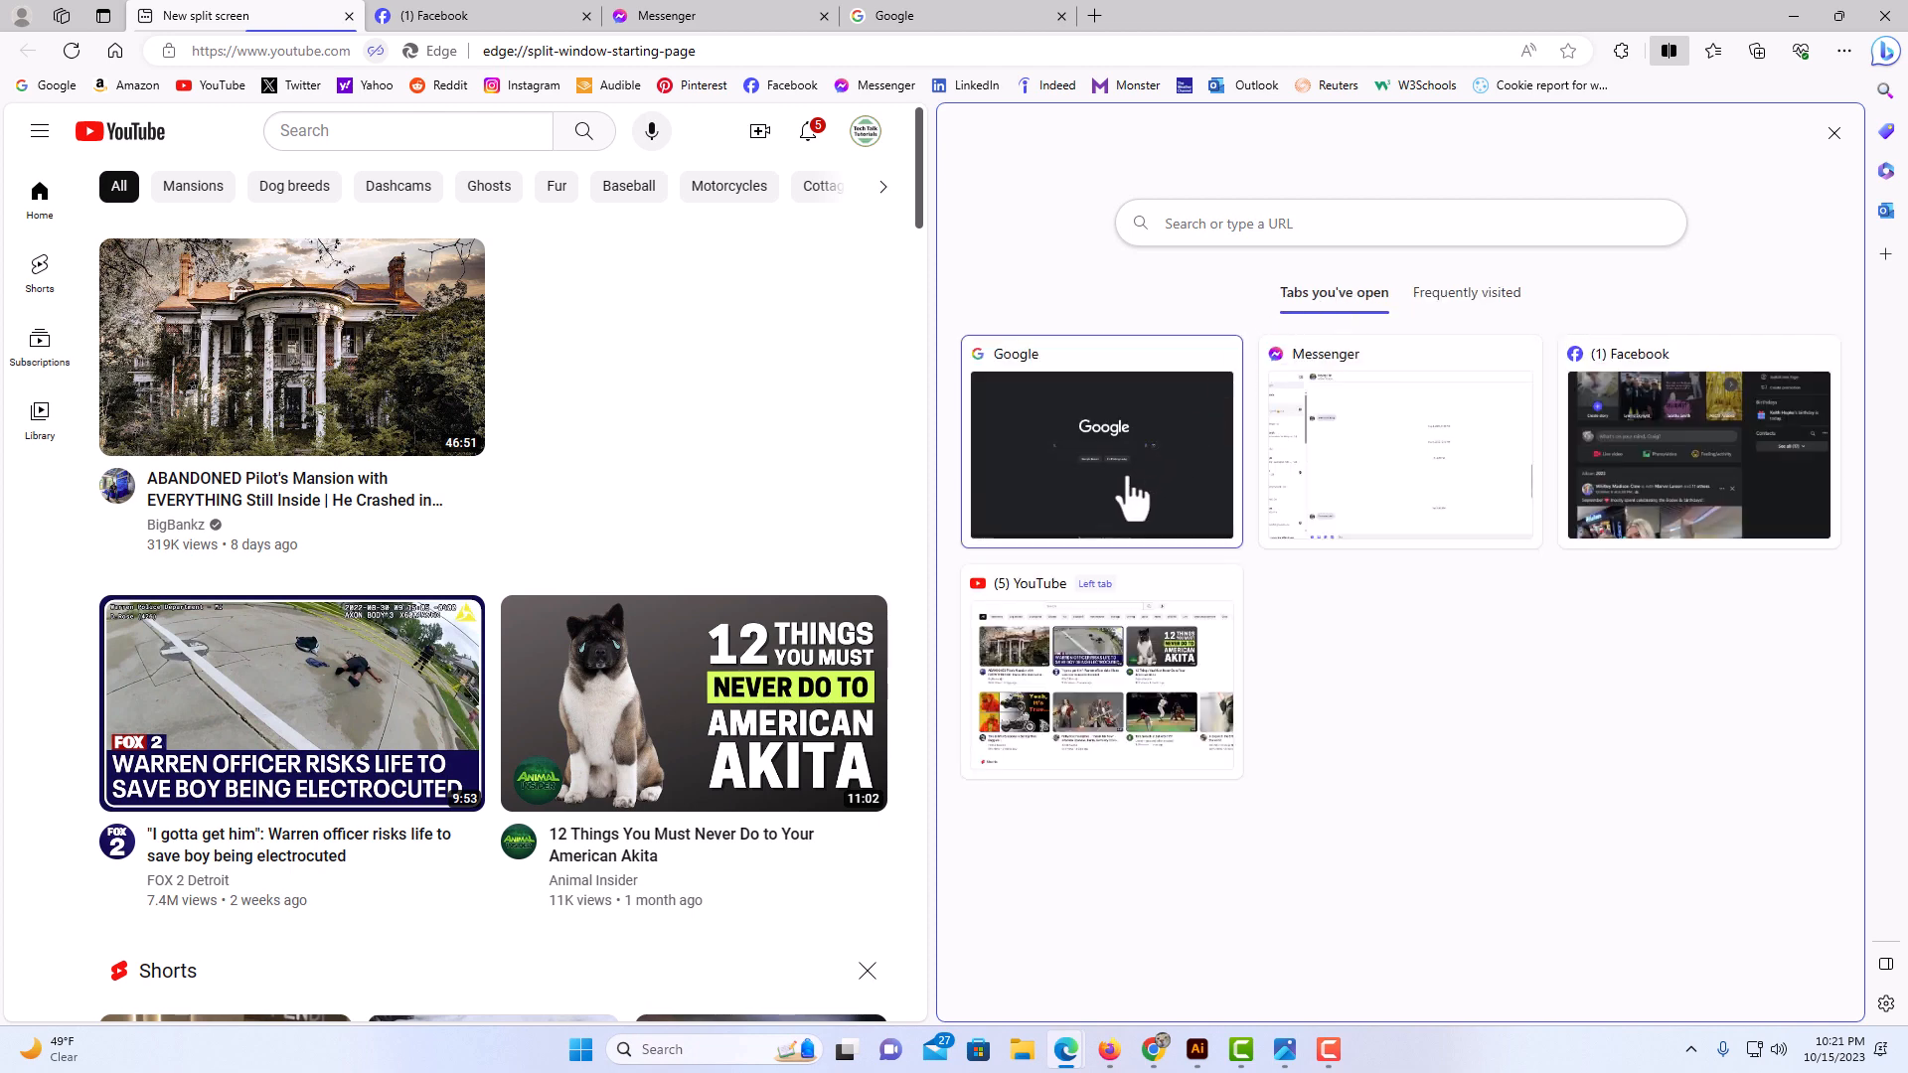
left_click(1101, 455)
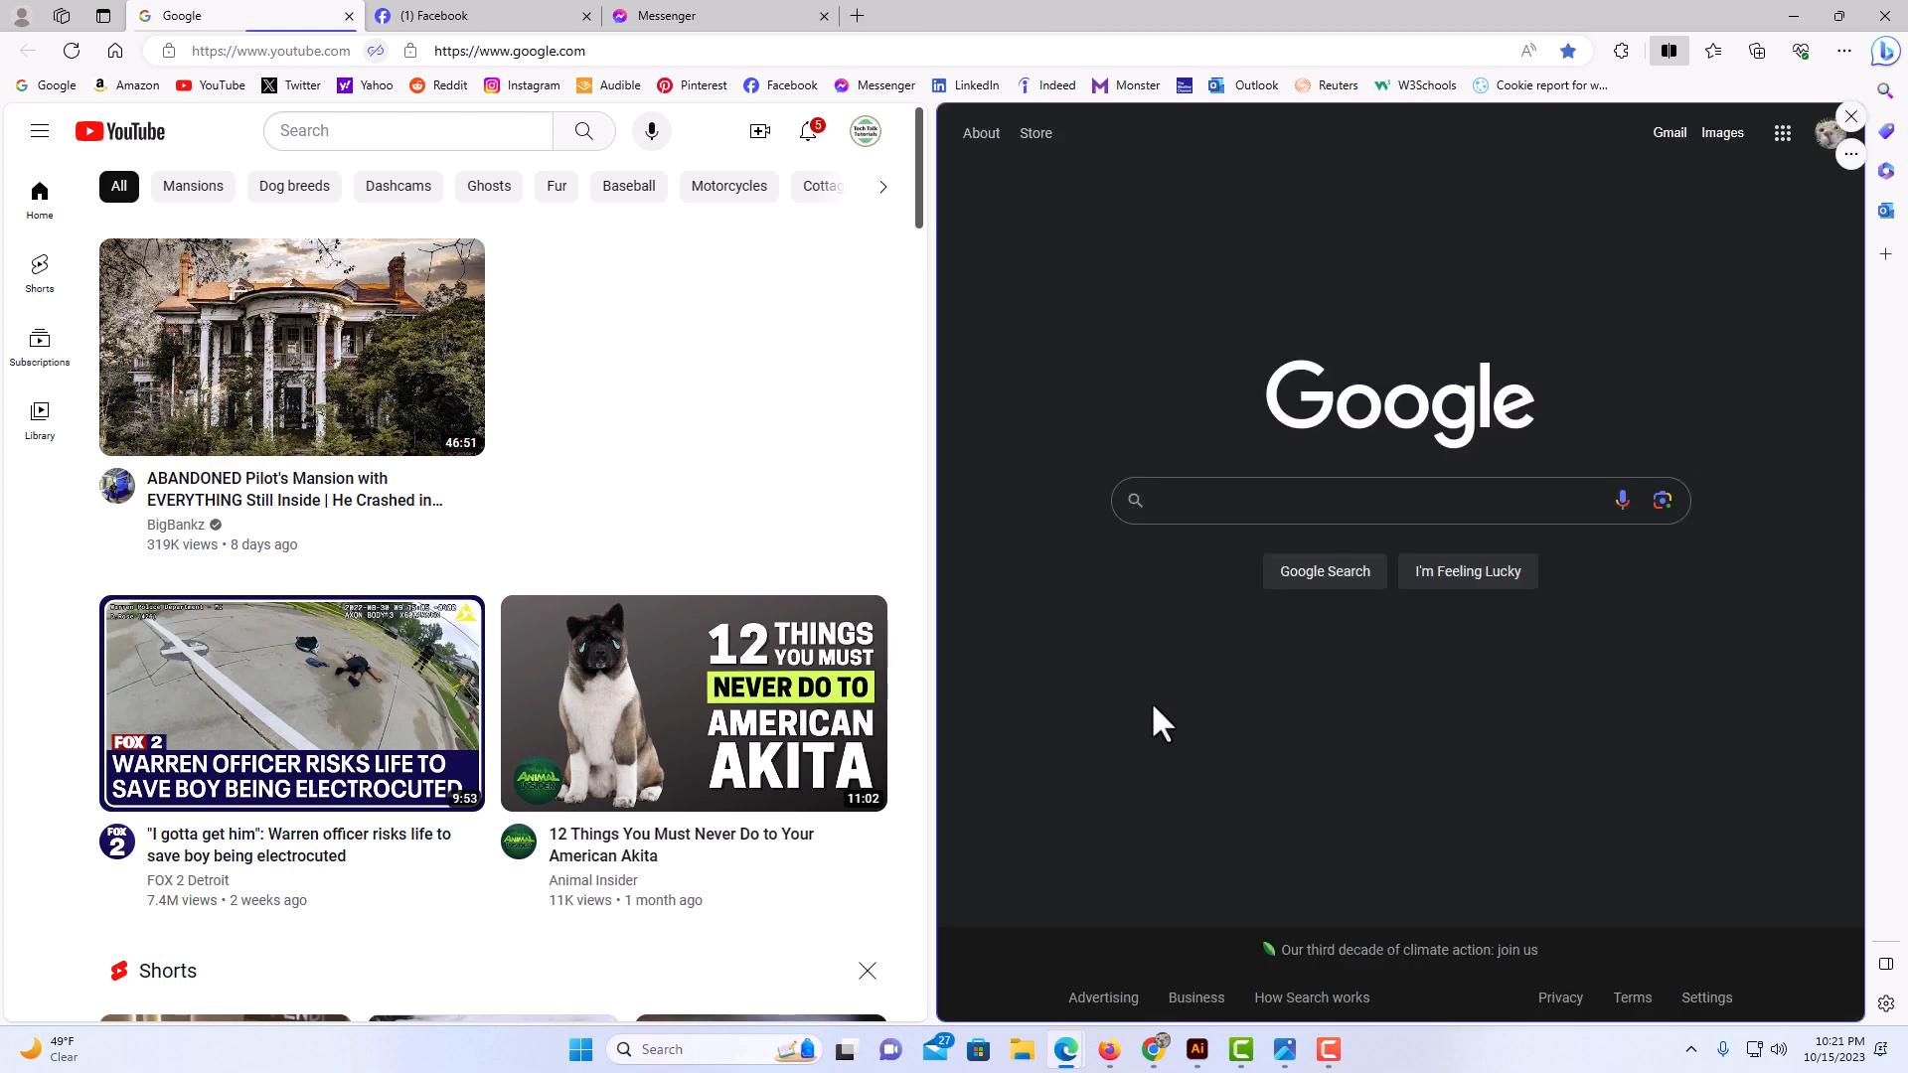